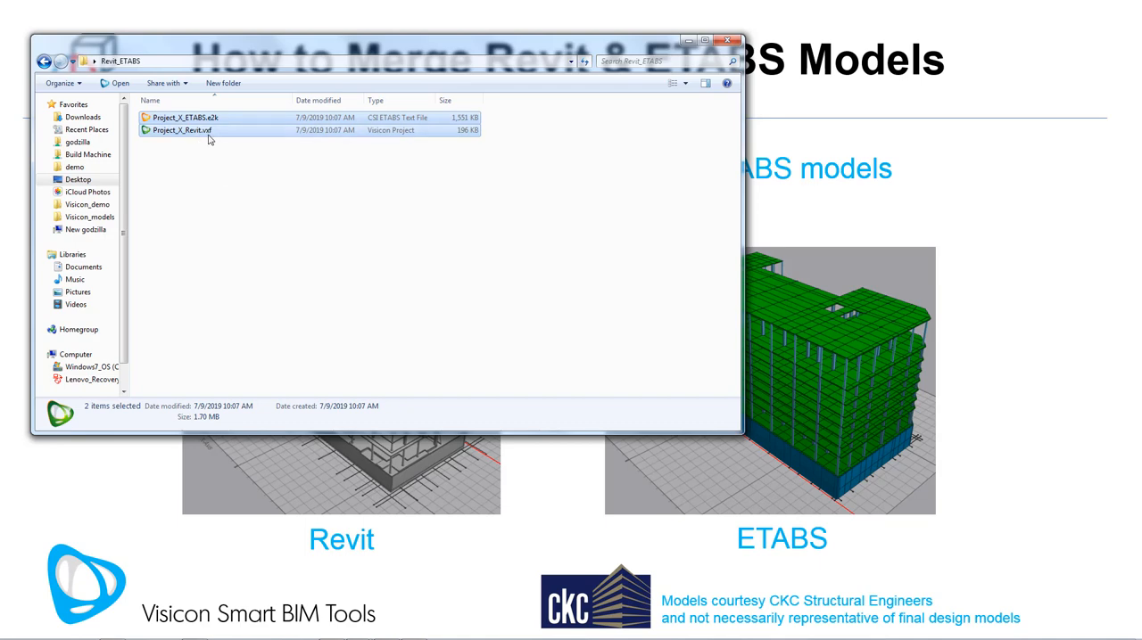
# Open Project_X_ETABS.e2k and Project_X_Revit.vxf together in Visicon
pyautogui.click(13, 632)
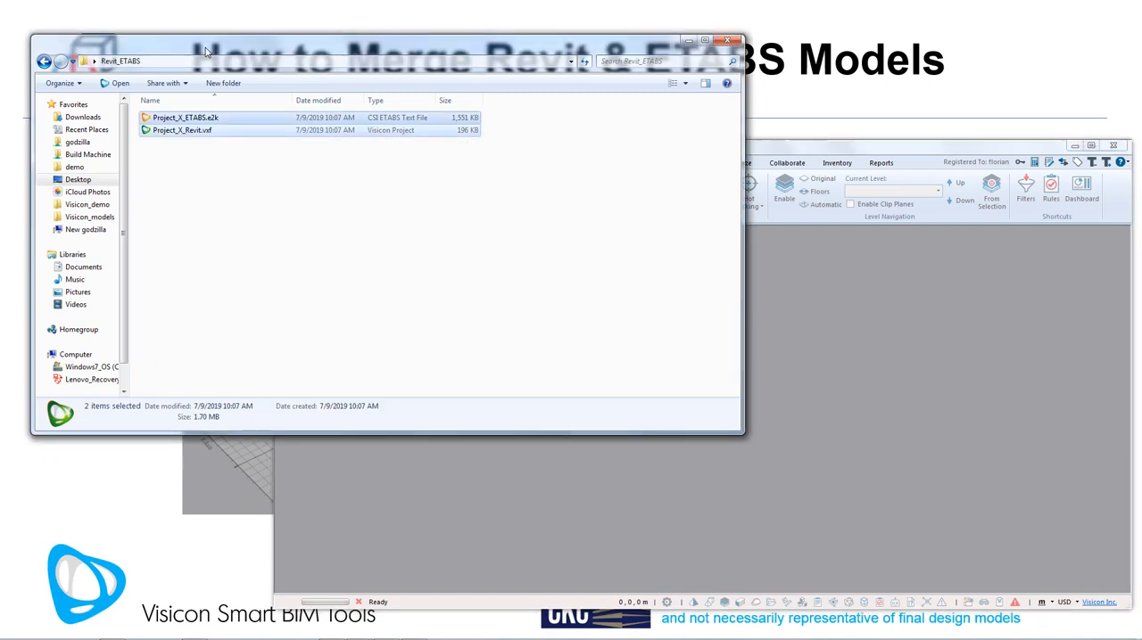
# Show the Scenes list, highlight the Project_X_ETABS model, then deselect it
pyautogui.click(185, 117)
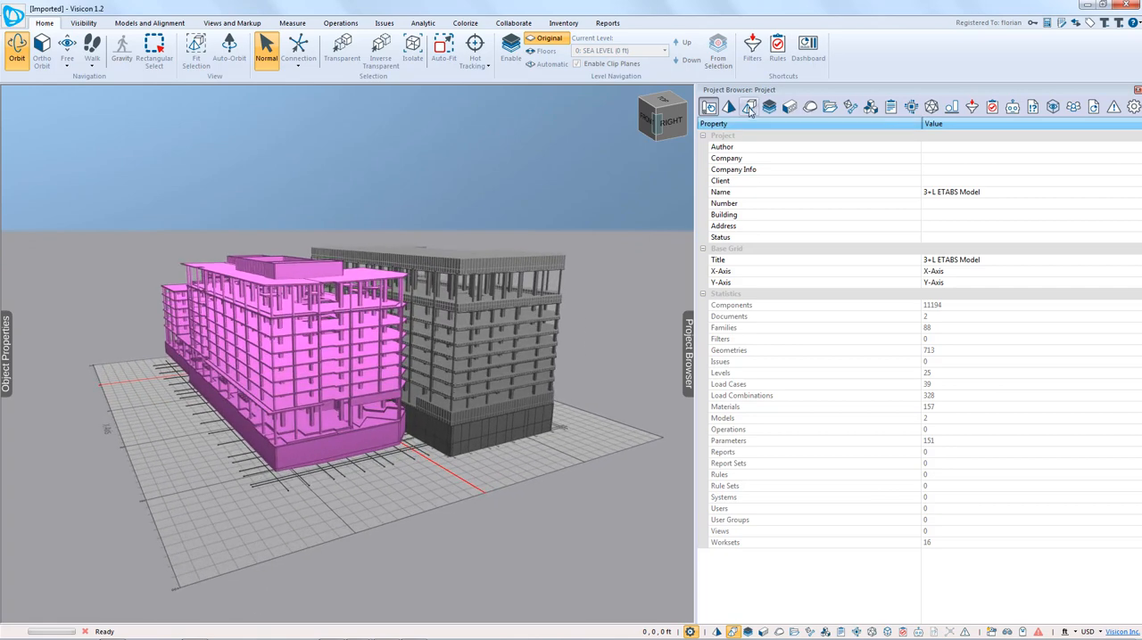
pyautogui.click(769, 106)
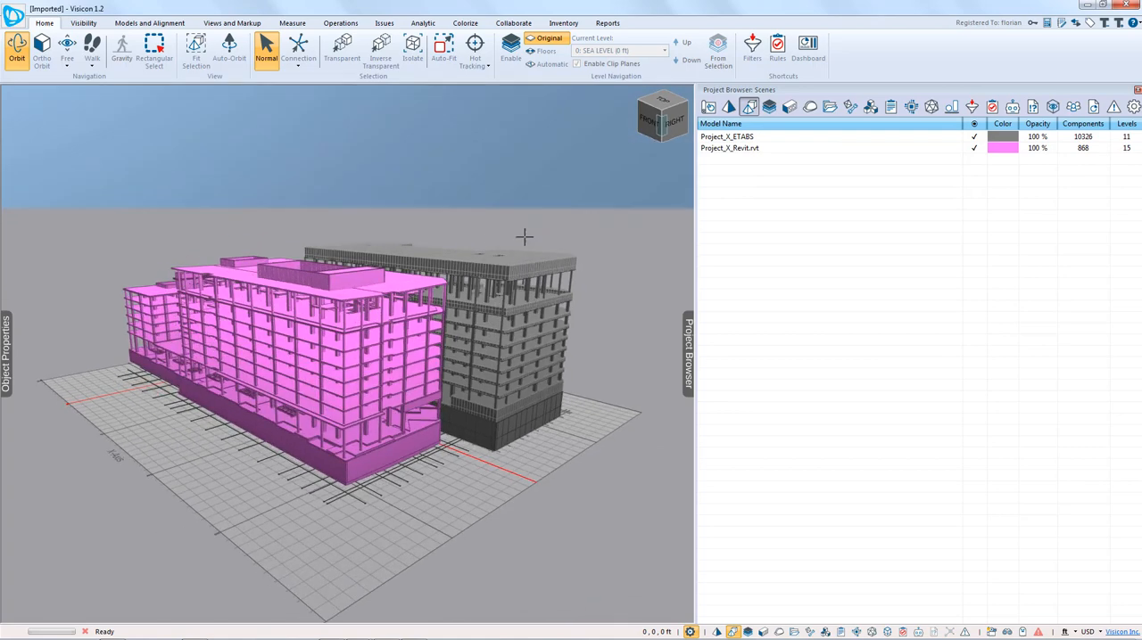
pyautogui.click(726, 137)
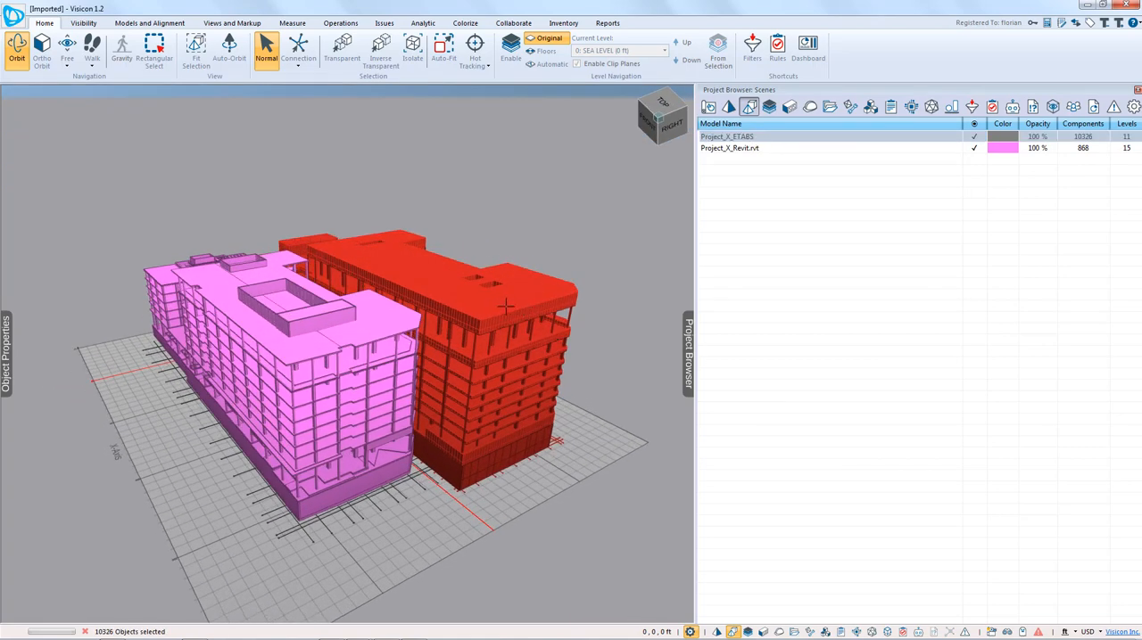
pyautogui.click(500, 306)
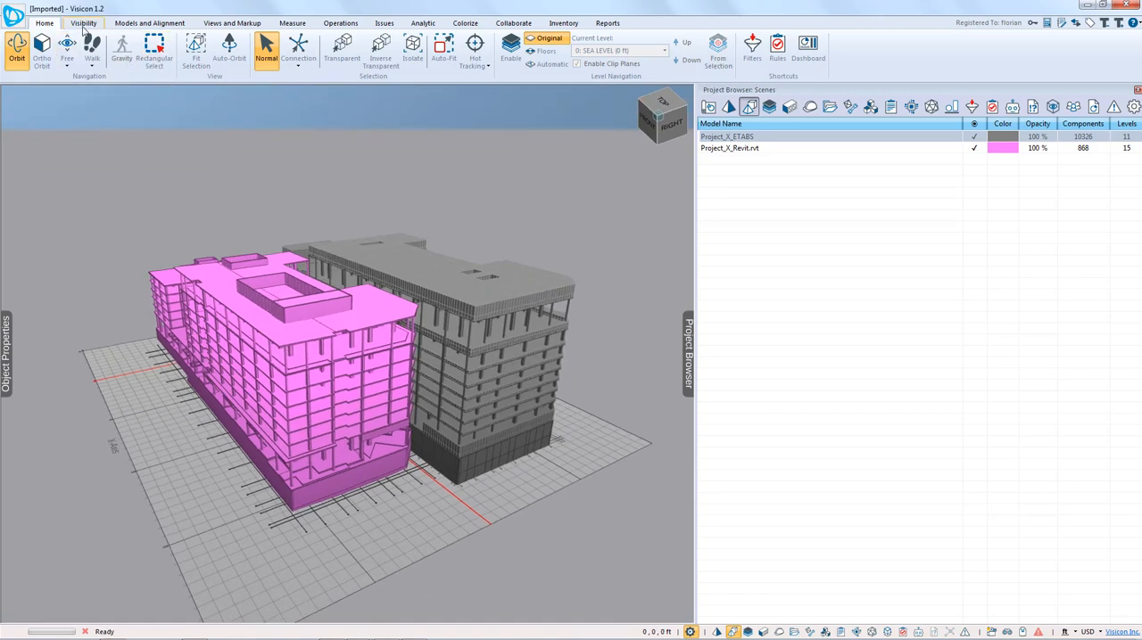
# Show the Visibility options and select Project_X_Revit.rvt with its 868 components
pyautogui.click(82, 23)
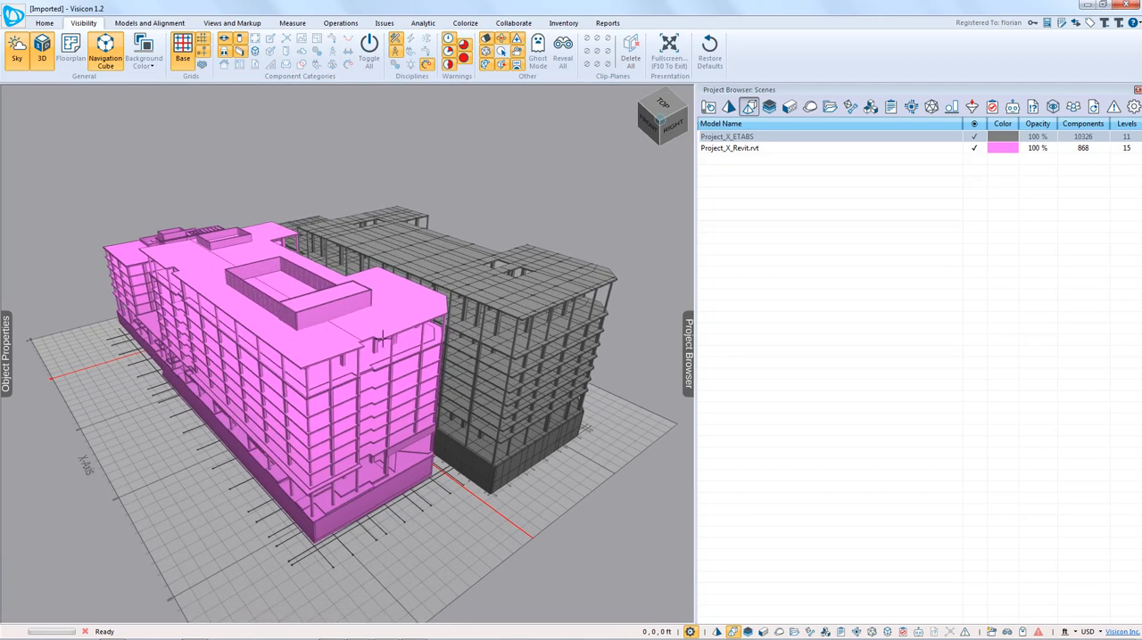
pyautogui.click(729, 148)
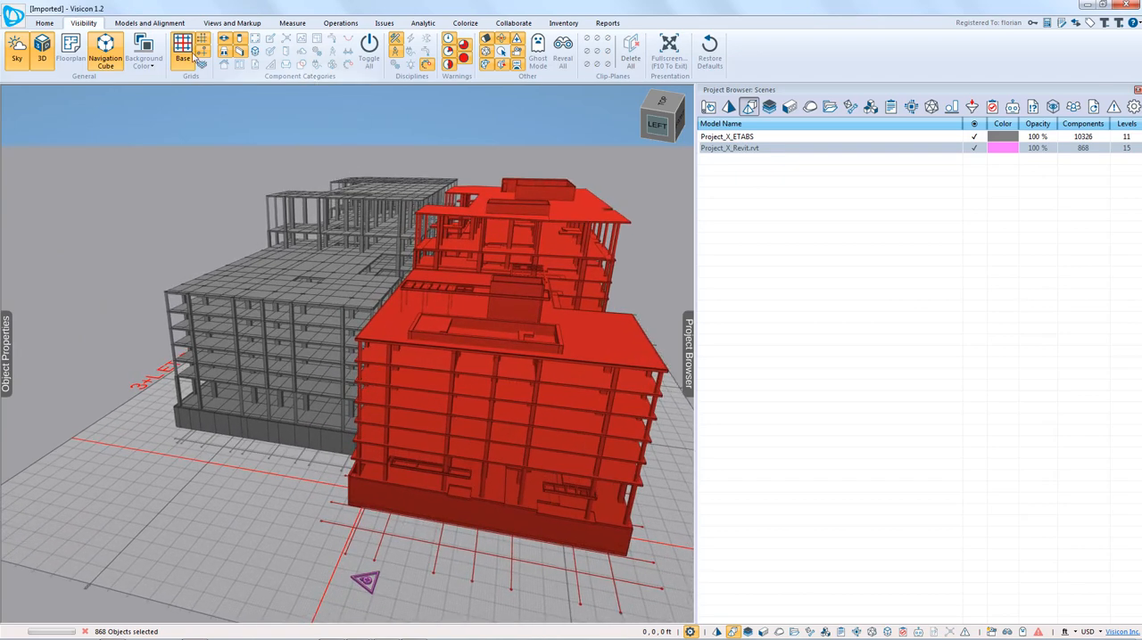
# Align the Project_X_ETABS model onto the Revit building by matching objects, and accept
pyautogui.click(149, 22)
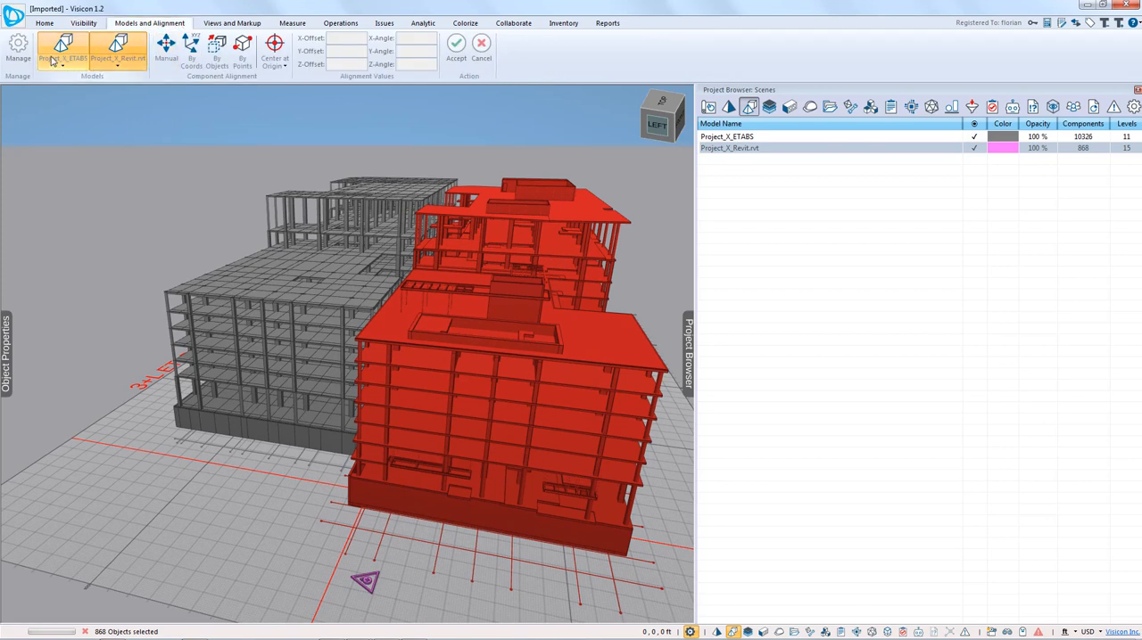
pyautogui.moveTo(66, 57)
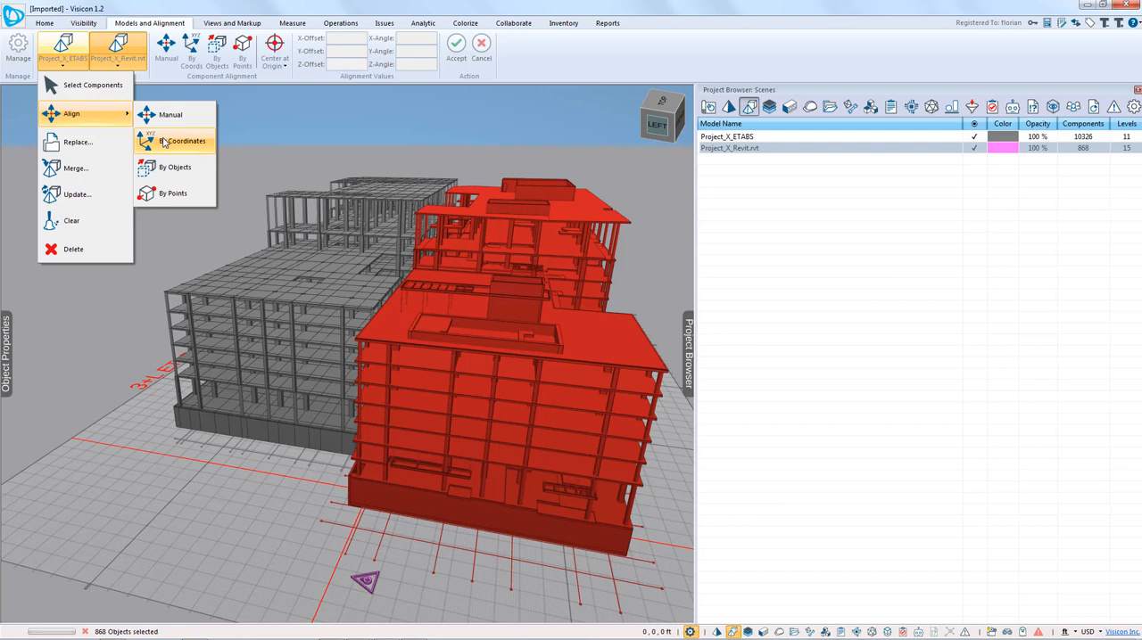
pyautogui.moveTo(173, 194)
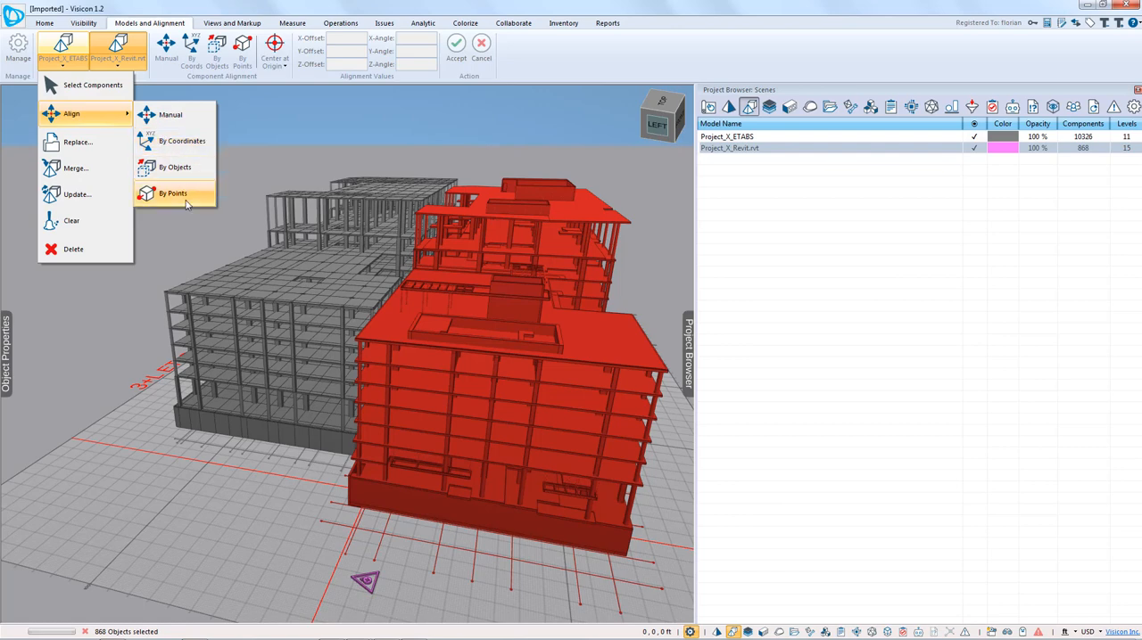
pyautogui.click(173, 194)
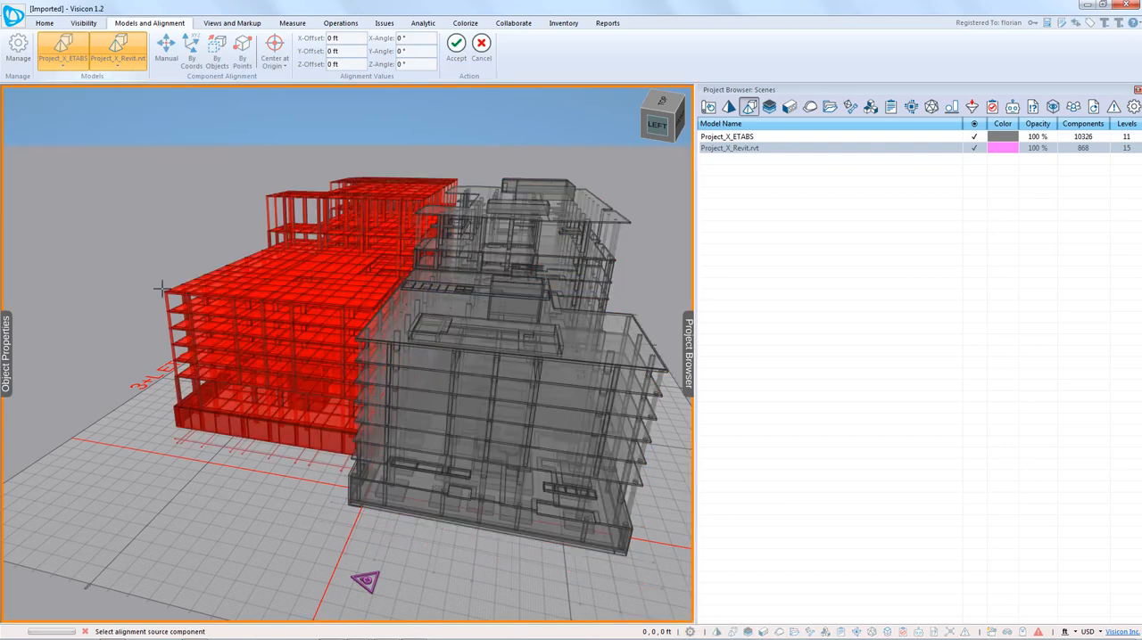
pyautogui.click(362, 276)
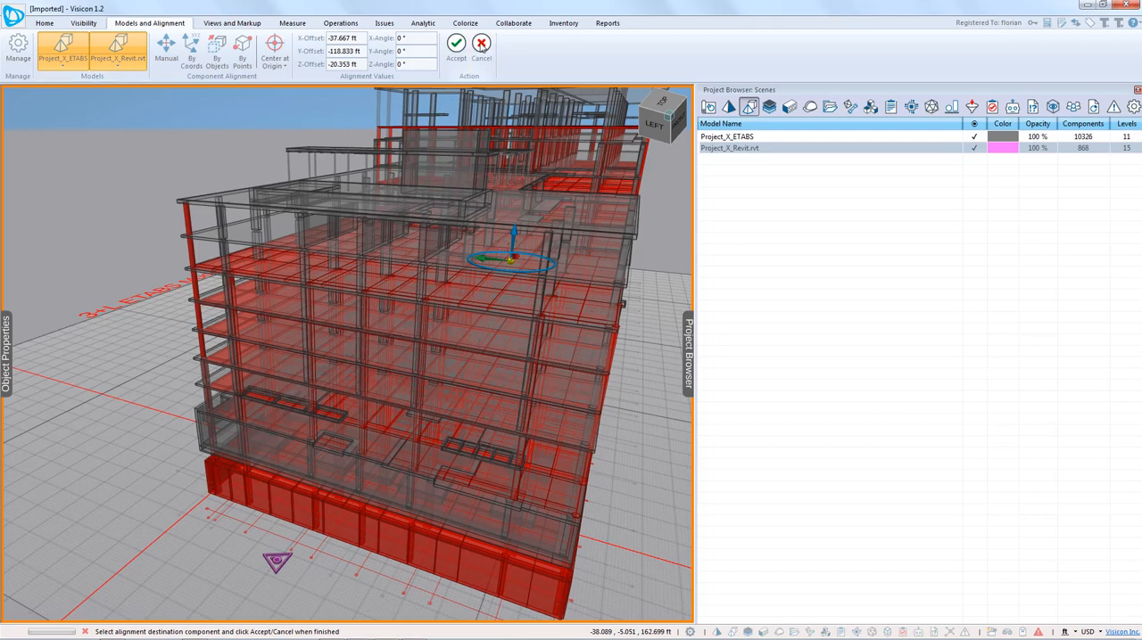
pyautogui.click(456, 43)
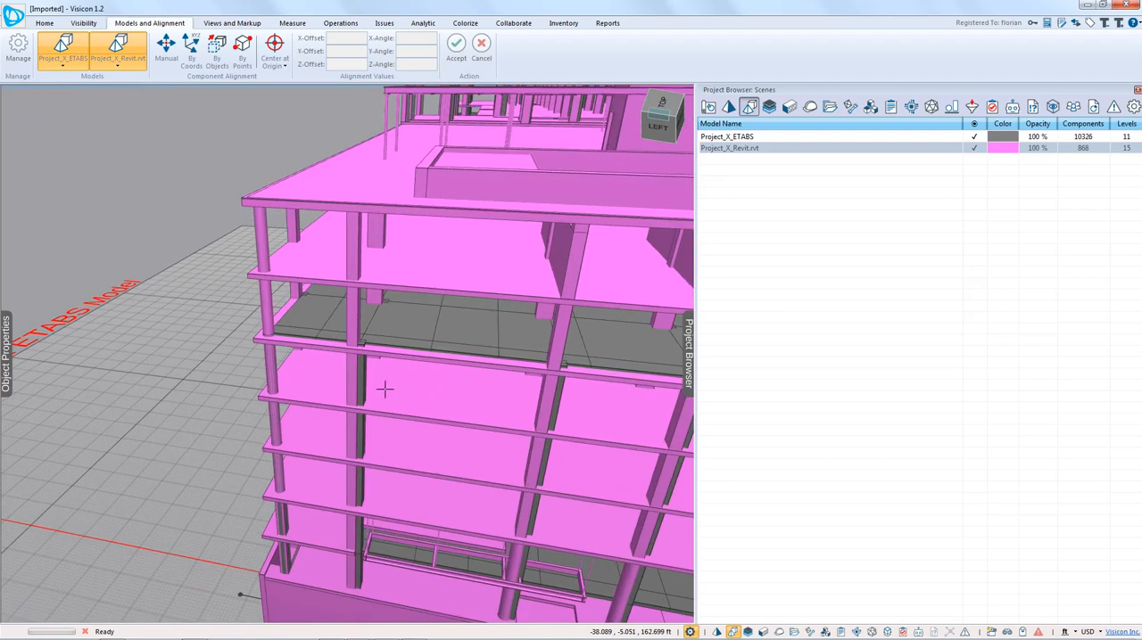
pyautogui.moveTo(264, 234)
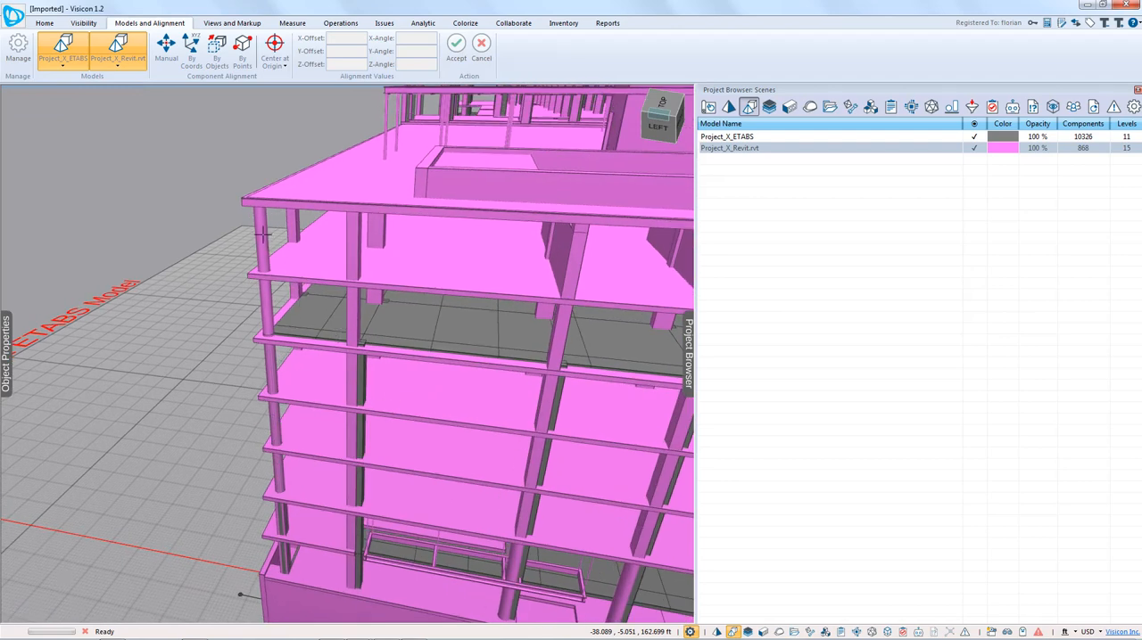
# Zoom in on the building corner and reopen the Project_X_ETABS alignment options
pyautogui.click(727, 137)
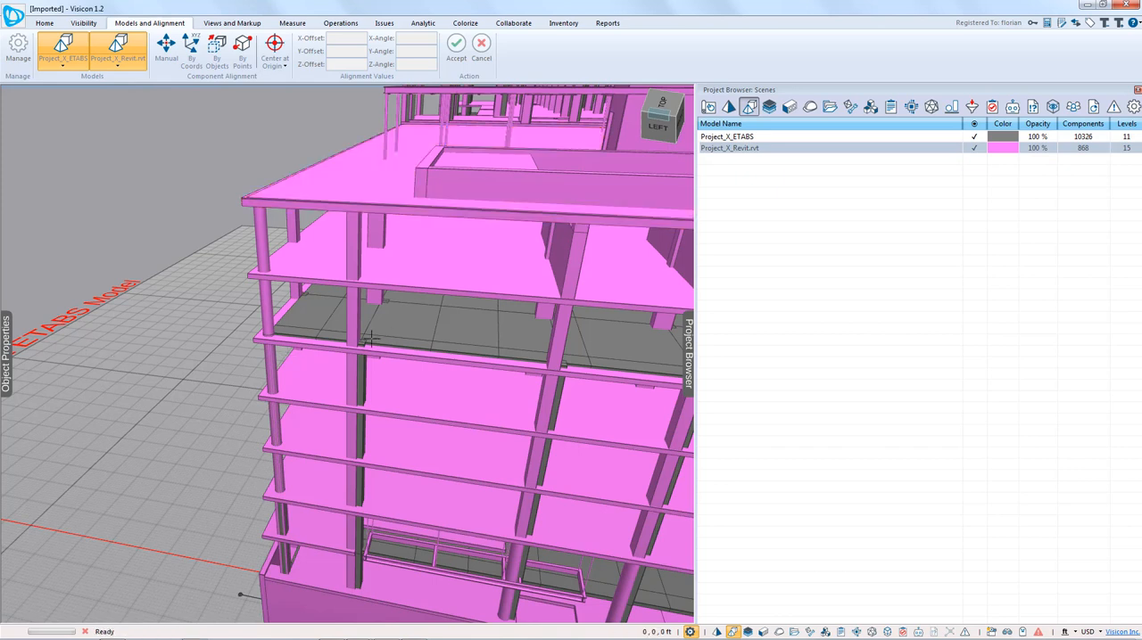
pyautogui.moveTo(312, 321)
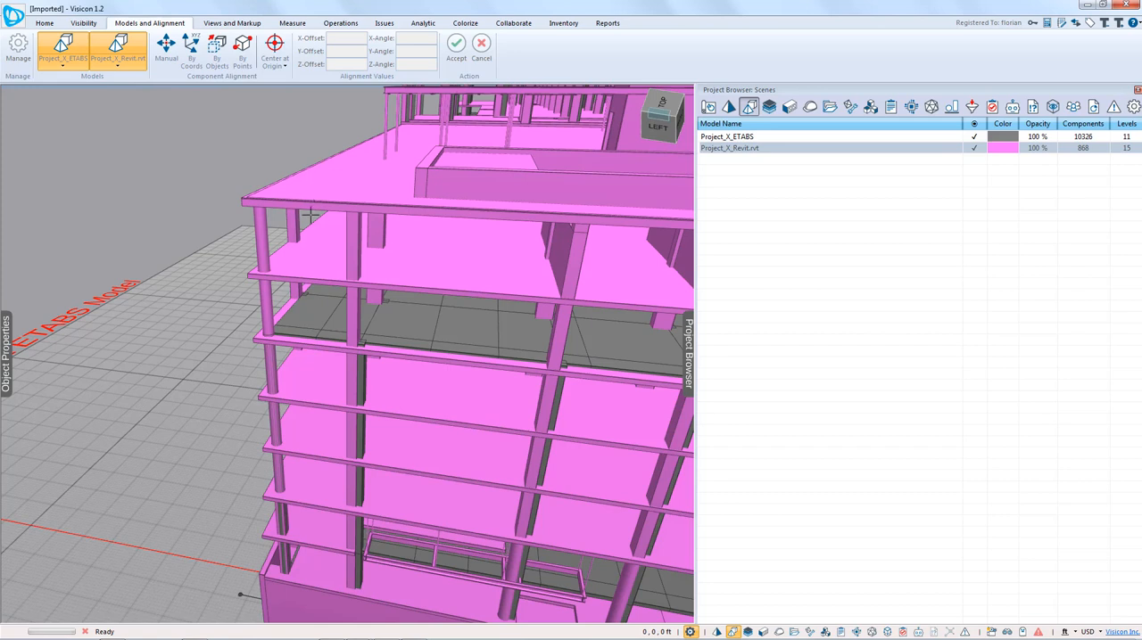
pyautogui.click(62, 49)
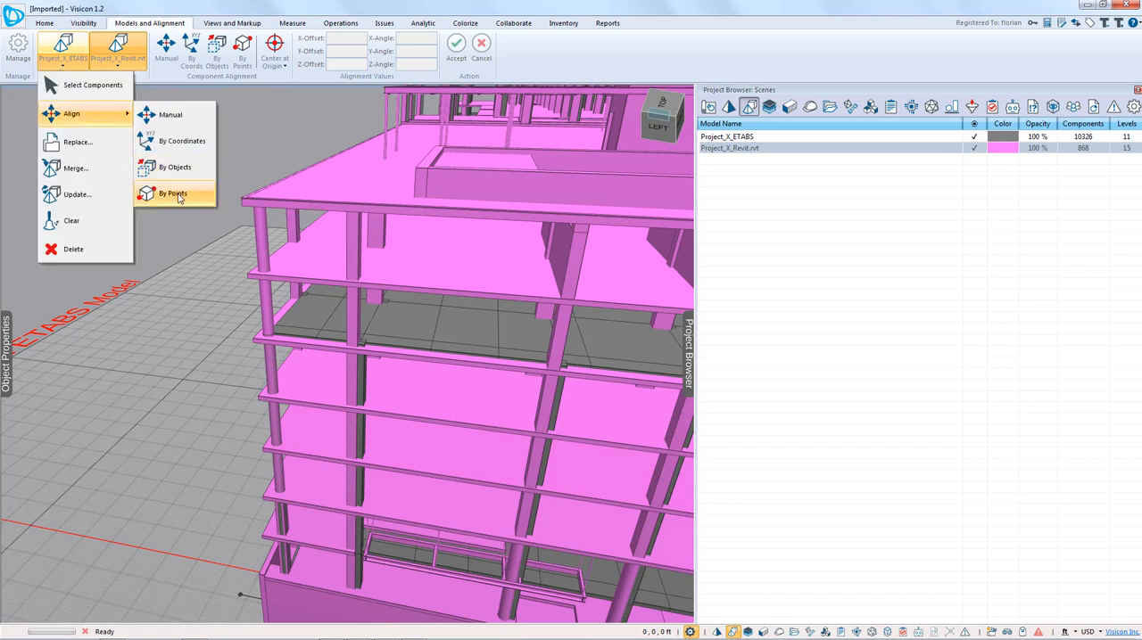
# Align the ETABS model by points with a 19.333 ft Z-offset, and accept
pyautogui.click(173, 193)
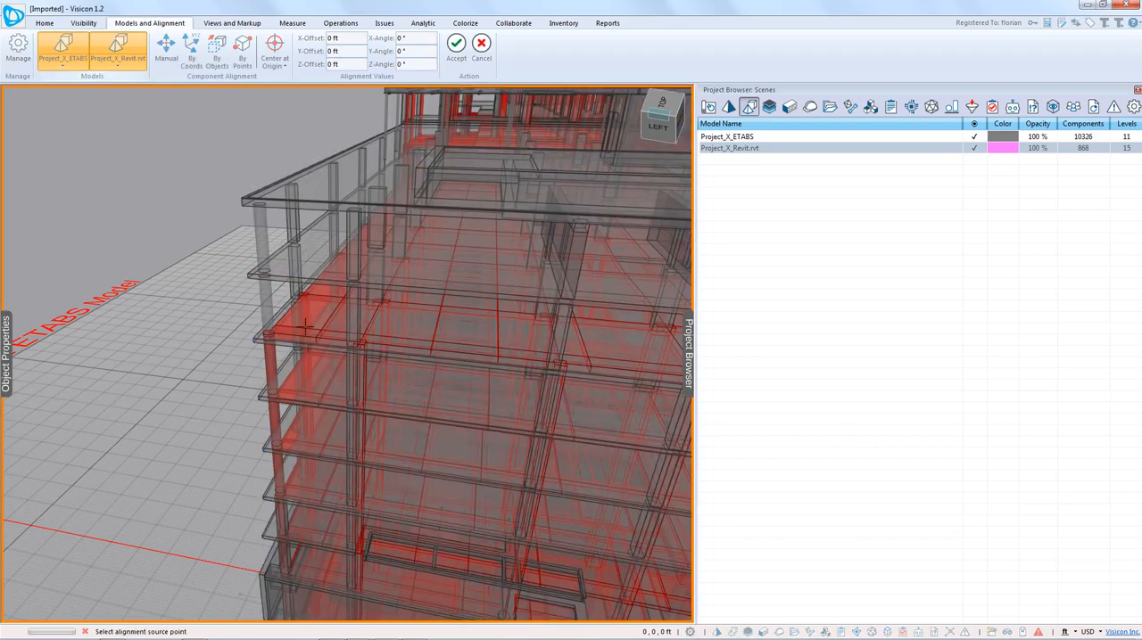
pyautogui.click(307, 319)
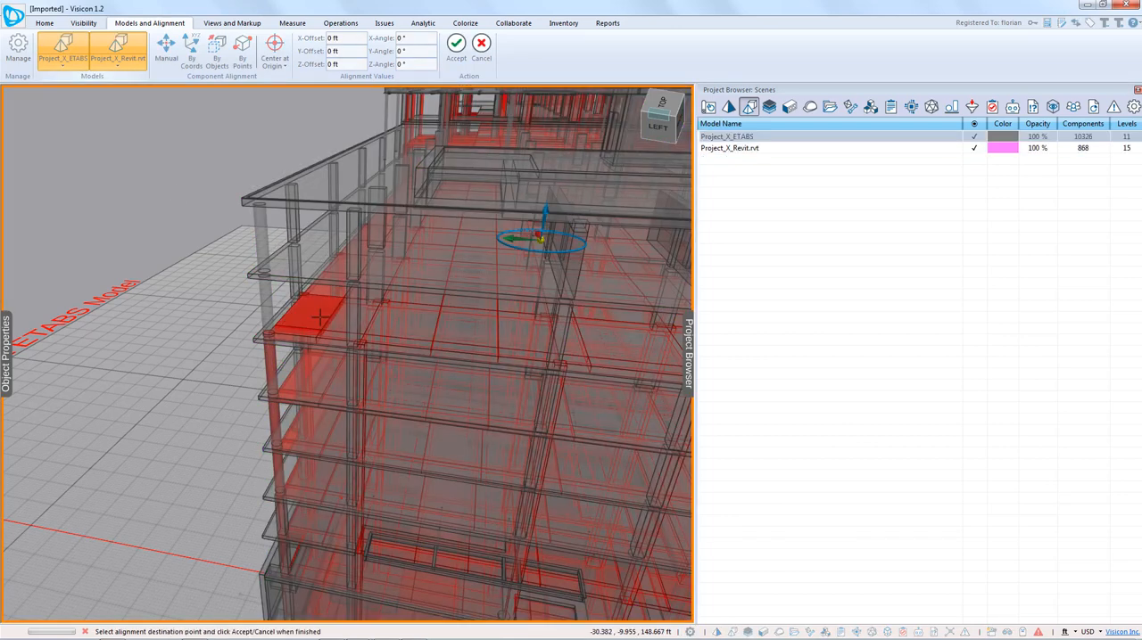
pyautogui.moveTo(314, 183)
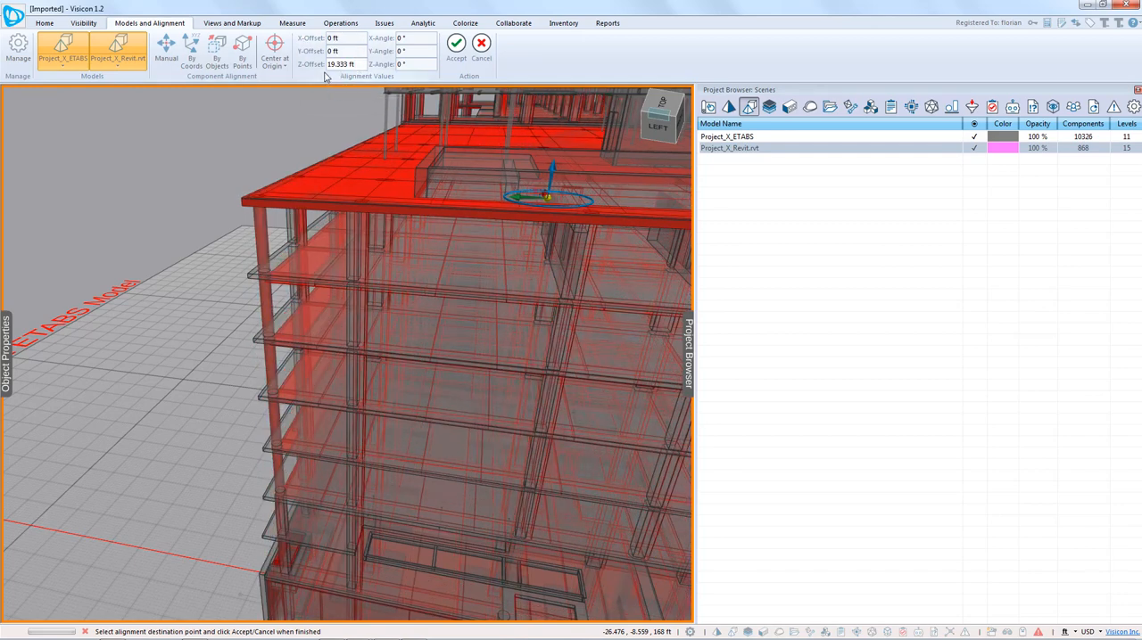
pyautogui.moveTo(341, 64)
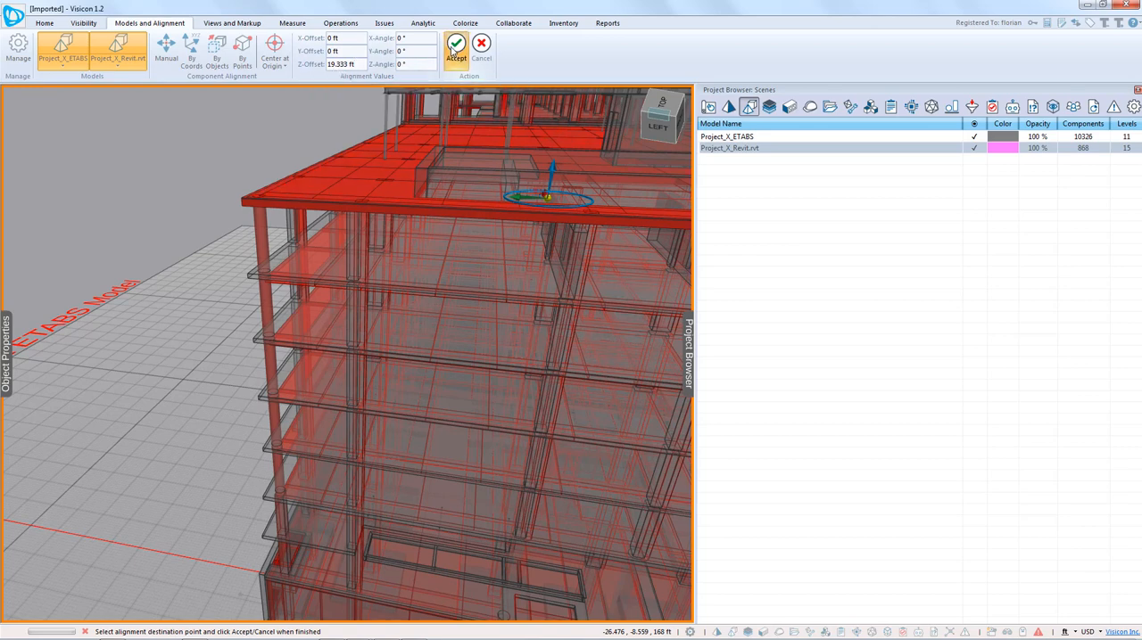
pyautogui.click(456, 44)
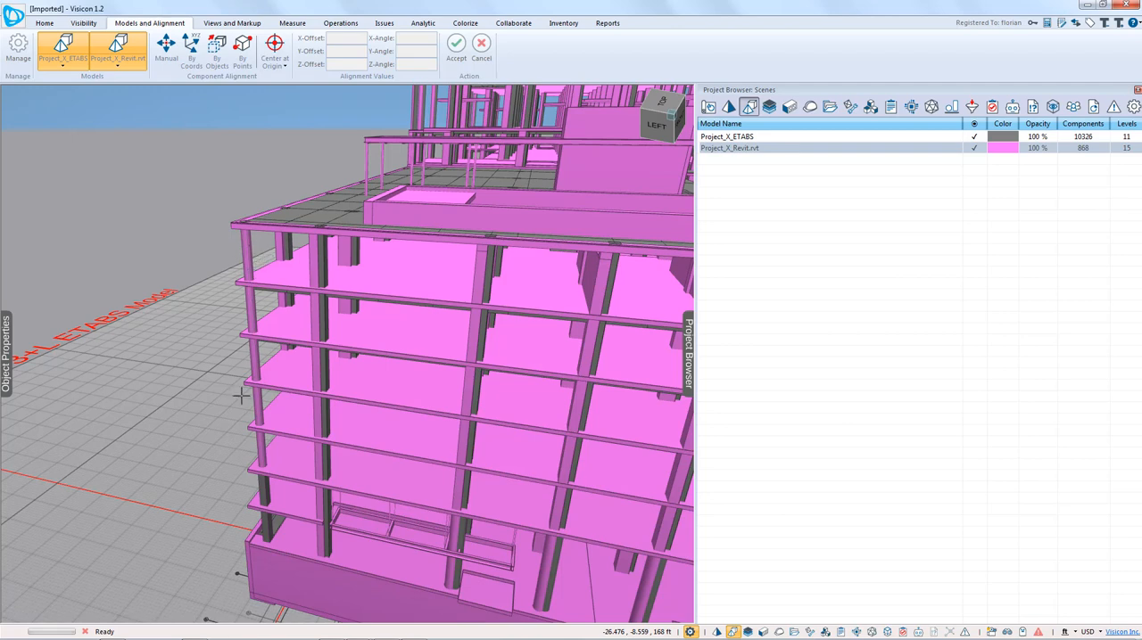
pyautogui.moveTo(272, 358)
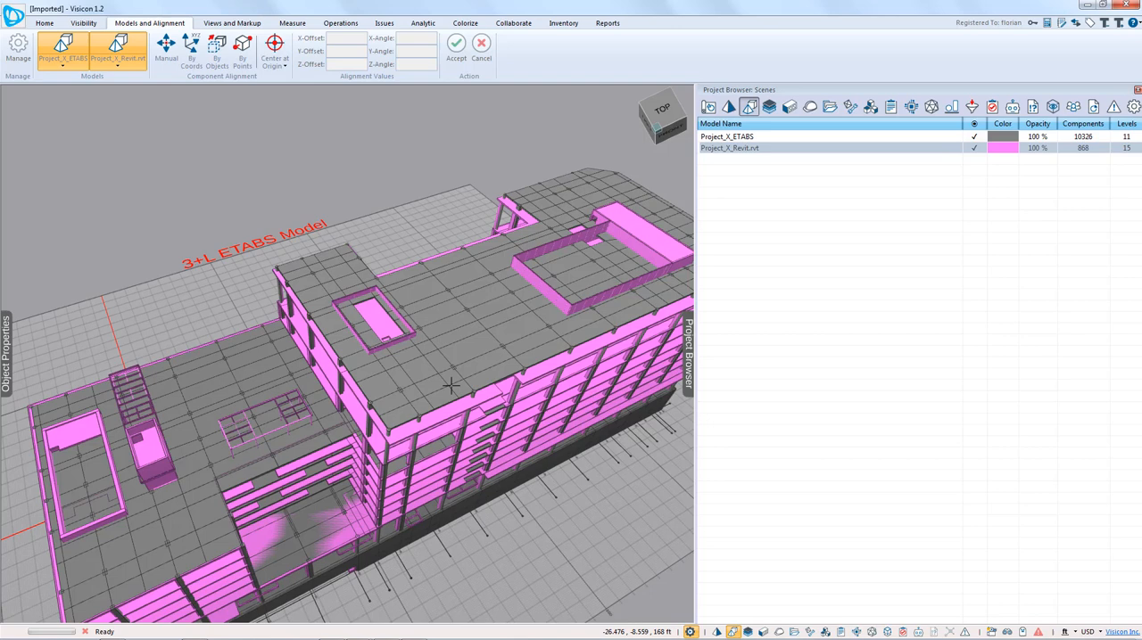
pyautogui.moveTo(640, 326)
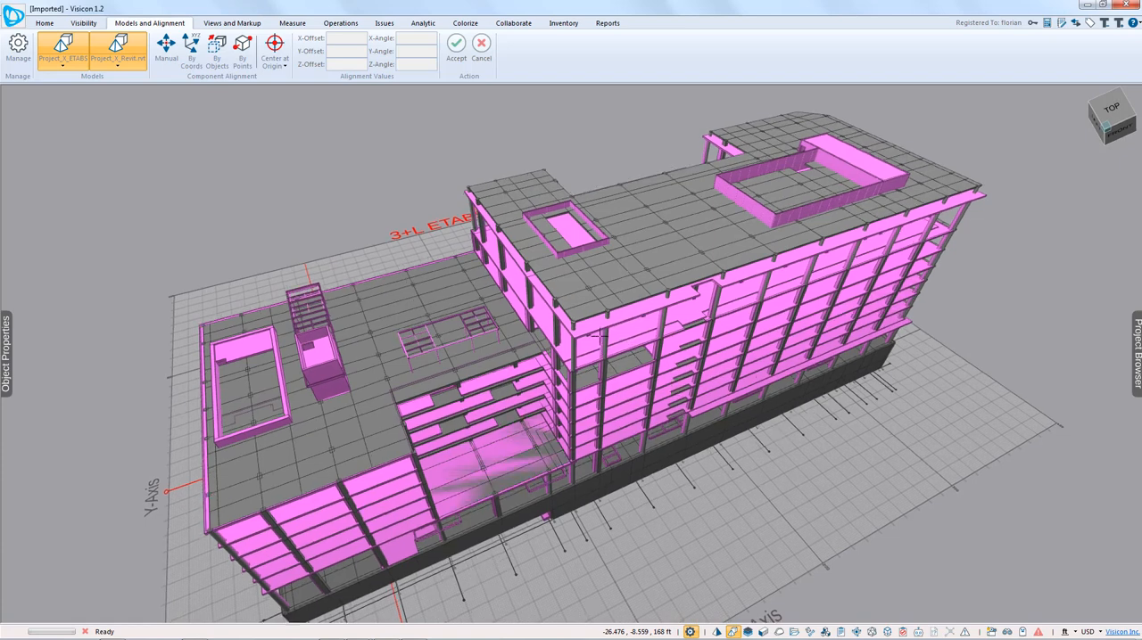
pyautogui.rightClick(588, 356)
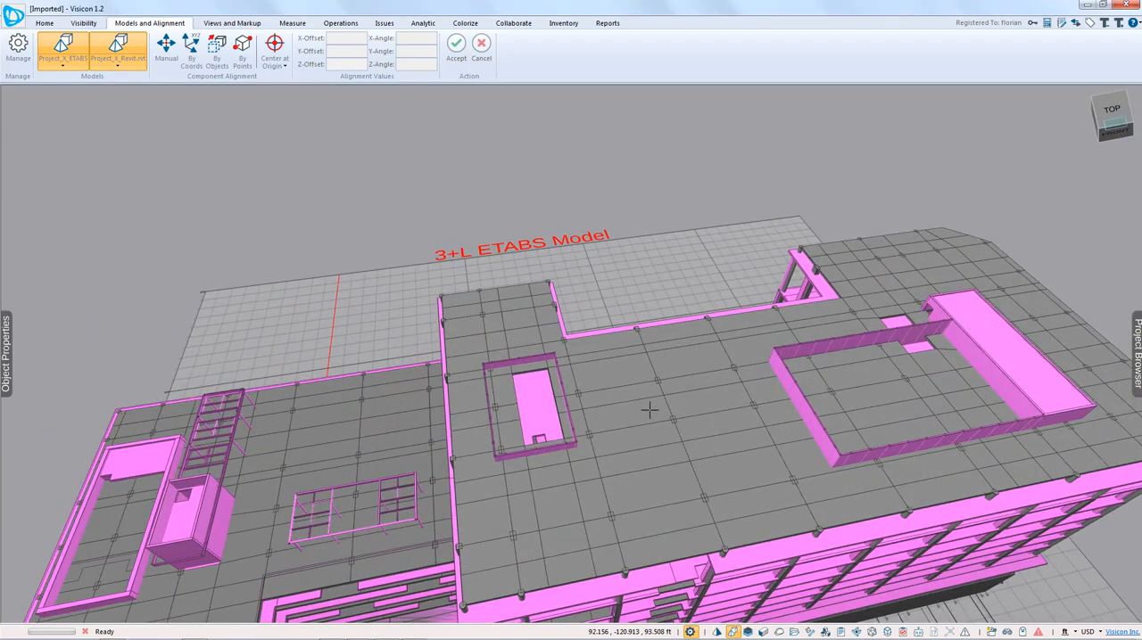
# Create a clip plane at the roof slab and start a callout markup
pyautogui.click(625, 413)
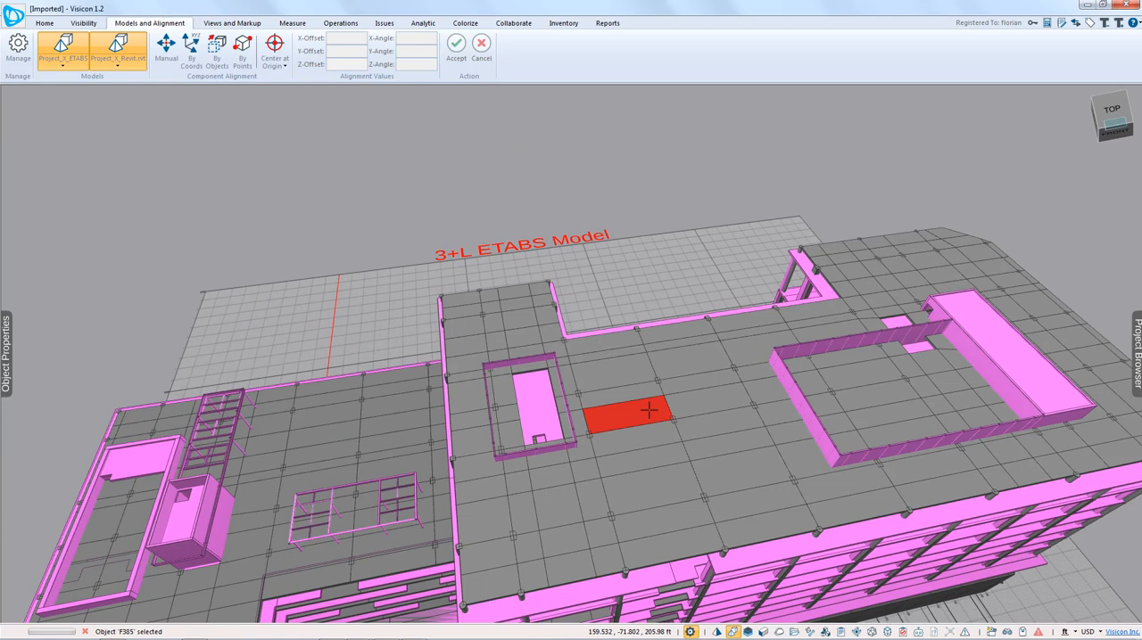
pyautogui.rightClick(649, 412)
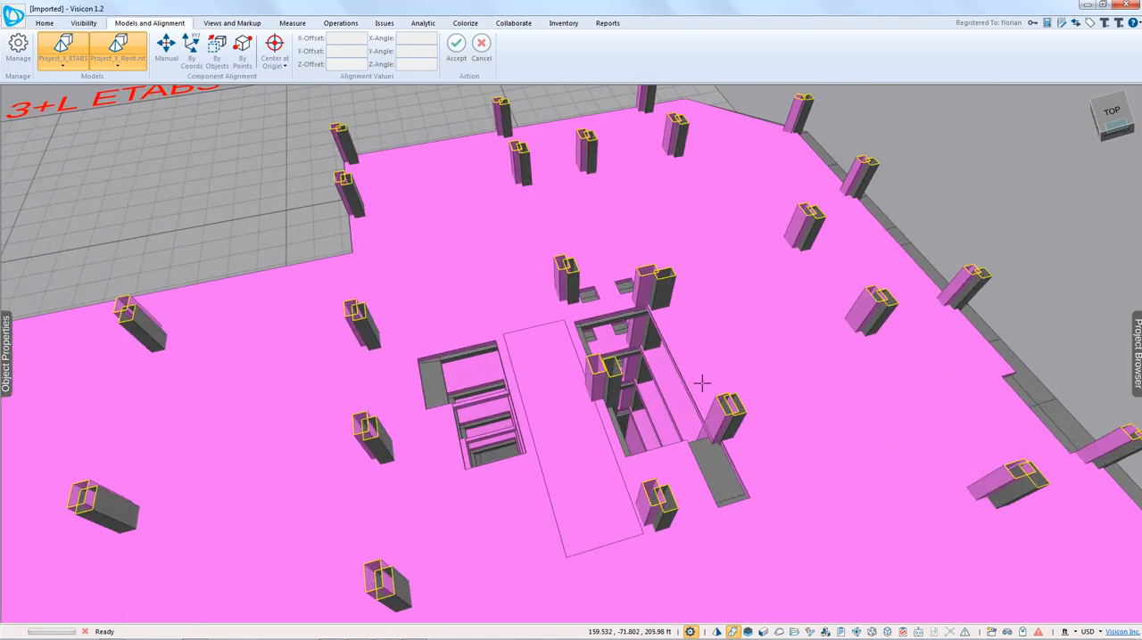
pyautogui.moveTo(700, 384); pyautogui.dragTo(624, 287)
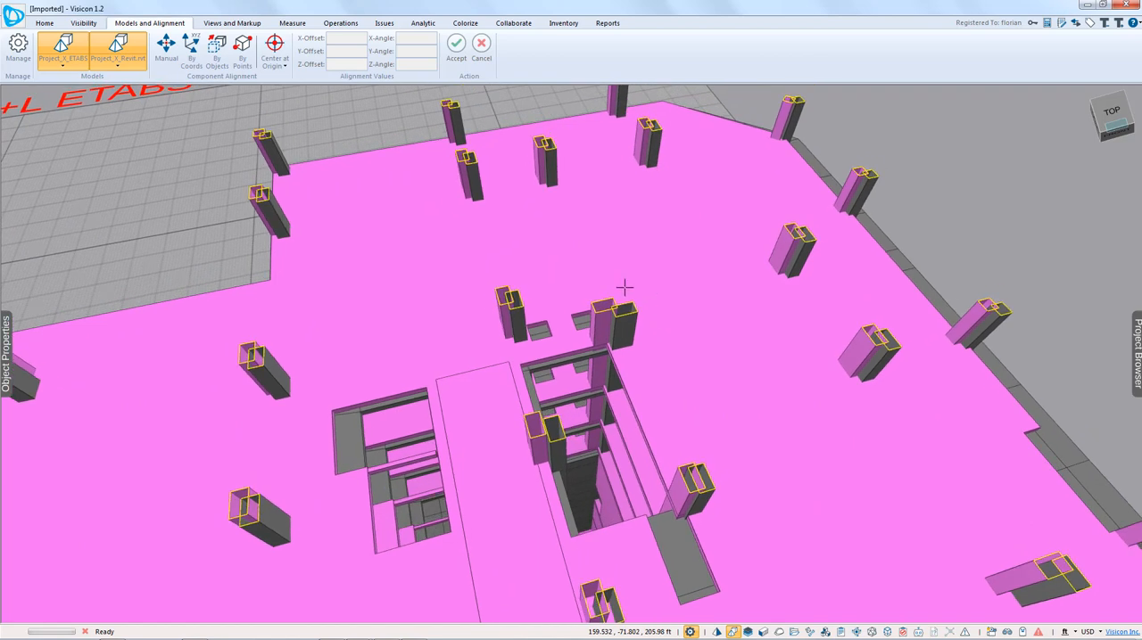
pyautogui.moveTo(632, 341)
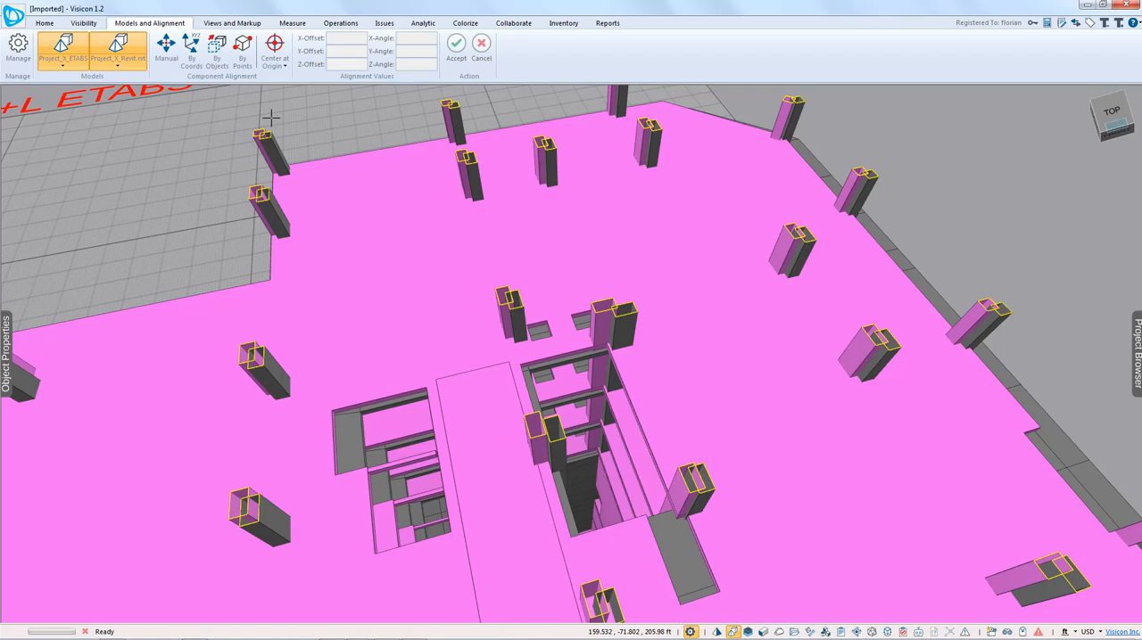
pyautogui.click(231, 23)
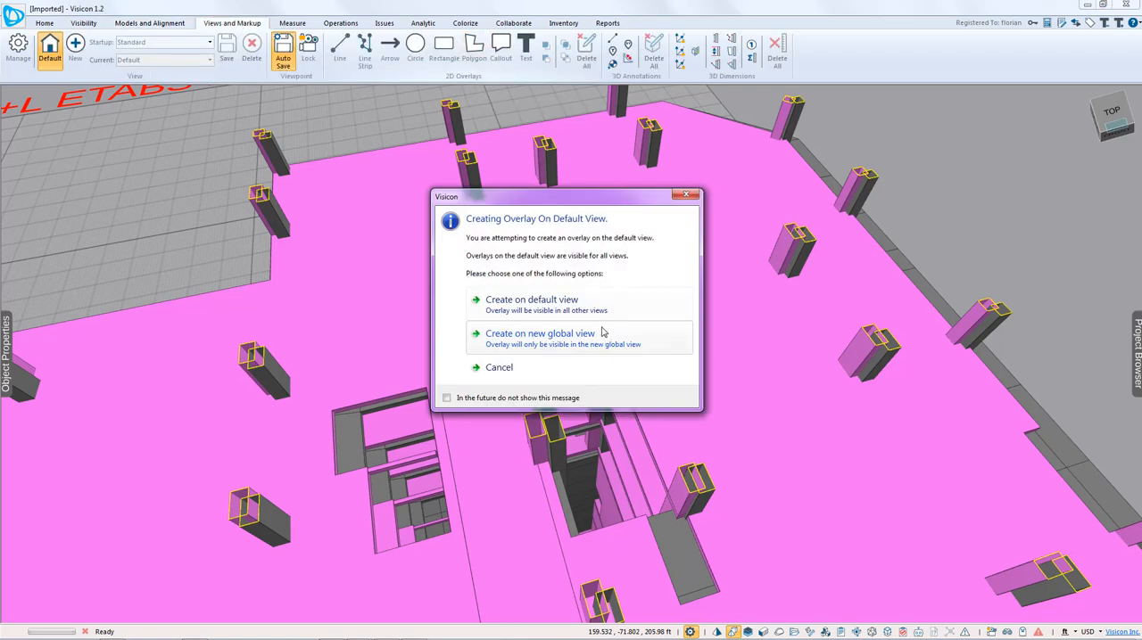
# Place a callout reading 'Move ETABS column by 6in' on a new global view
pyautogui.click(539, 333)
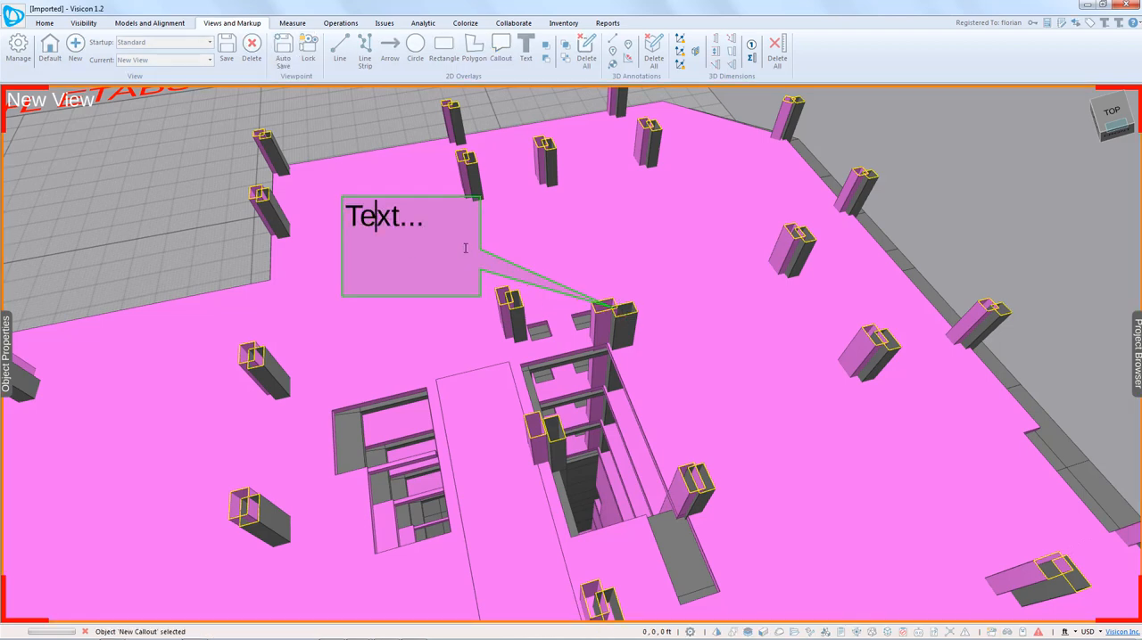
pyautogui.write('Moe')
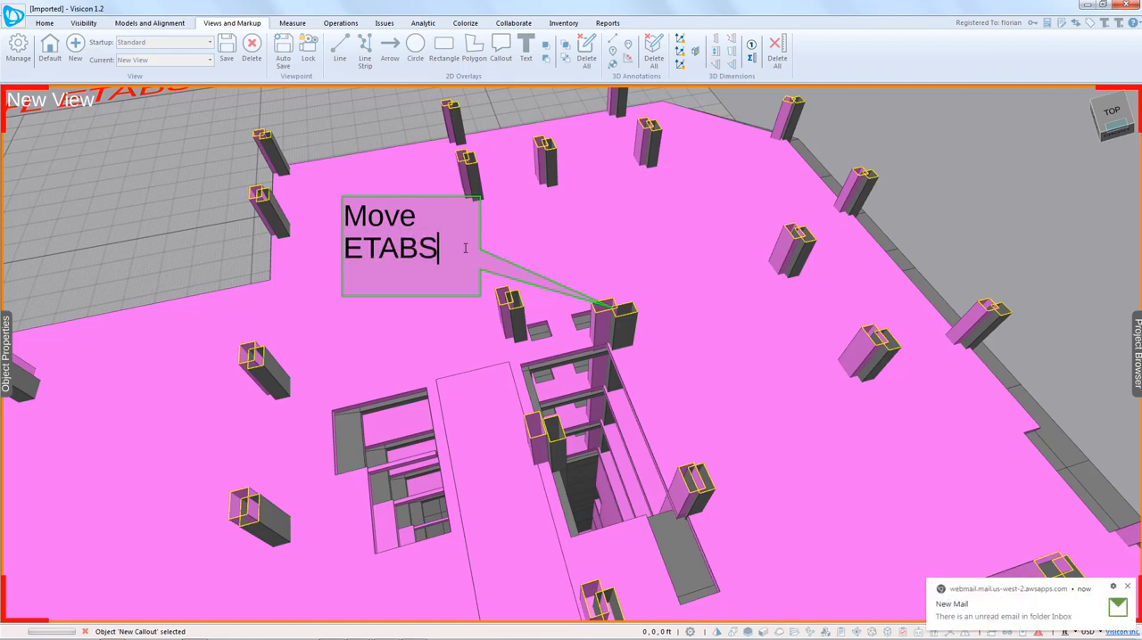
pyautogui.write('column by')
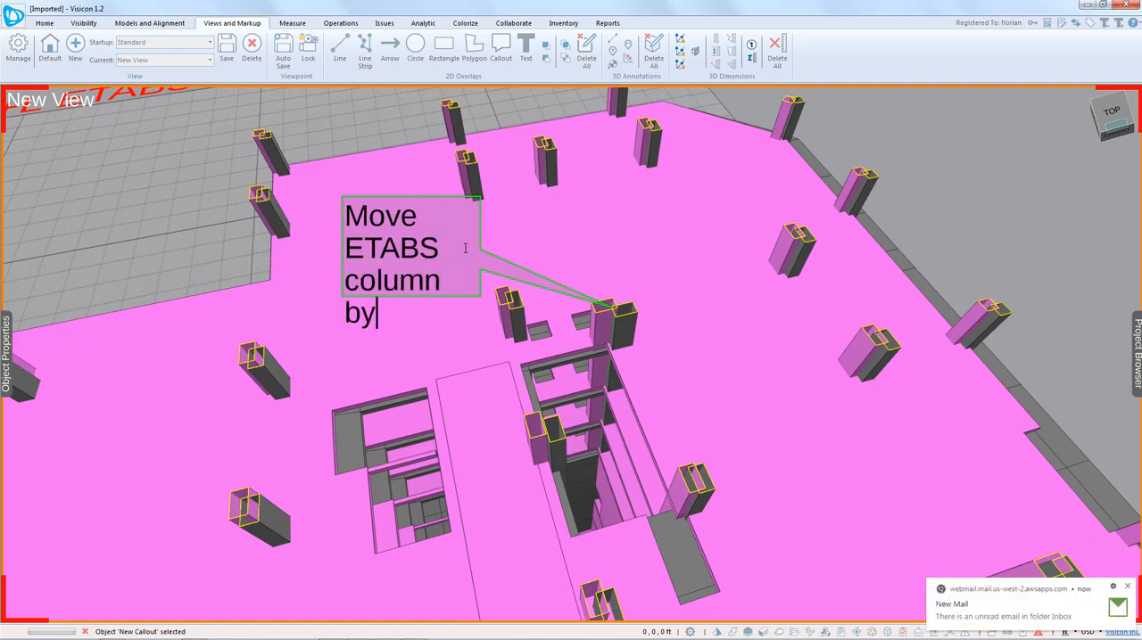
pyautogui.write('6')
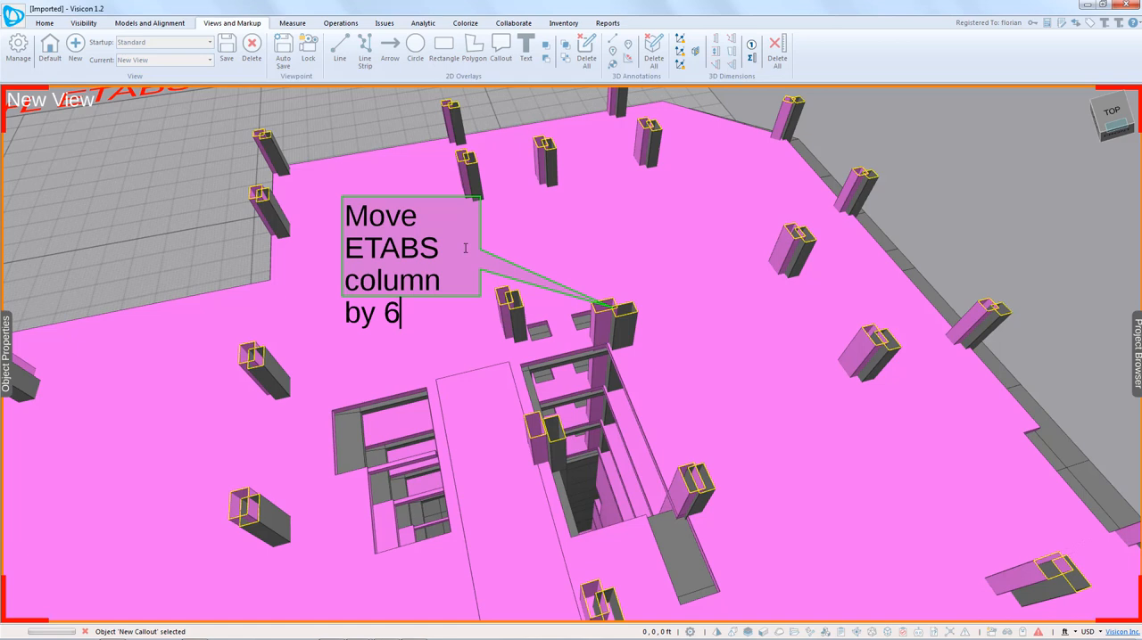
pyautogui.write('in')
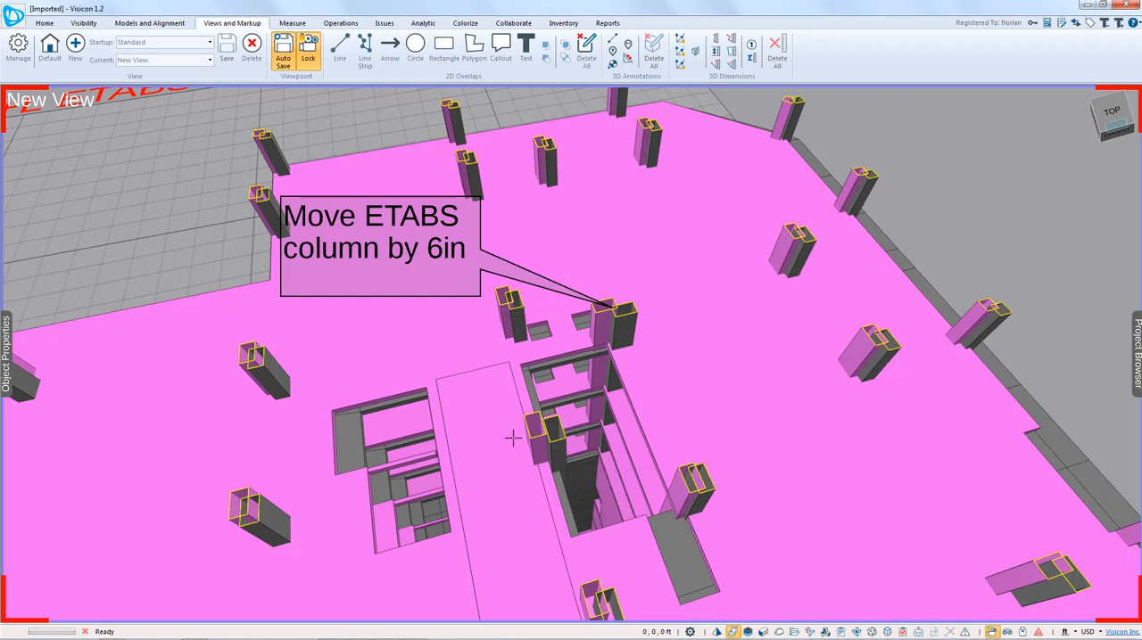
pyautogui.moveTo(1103, 154)
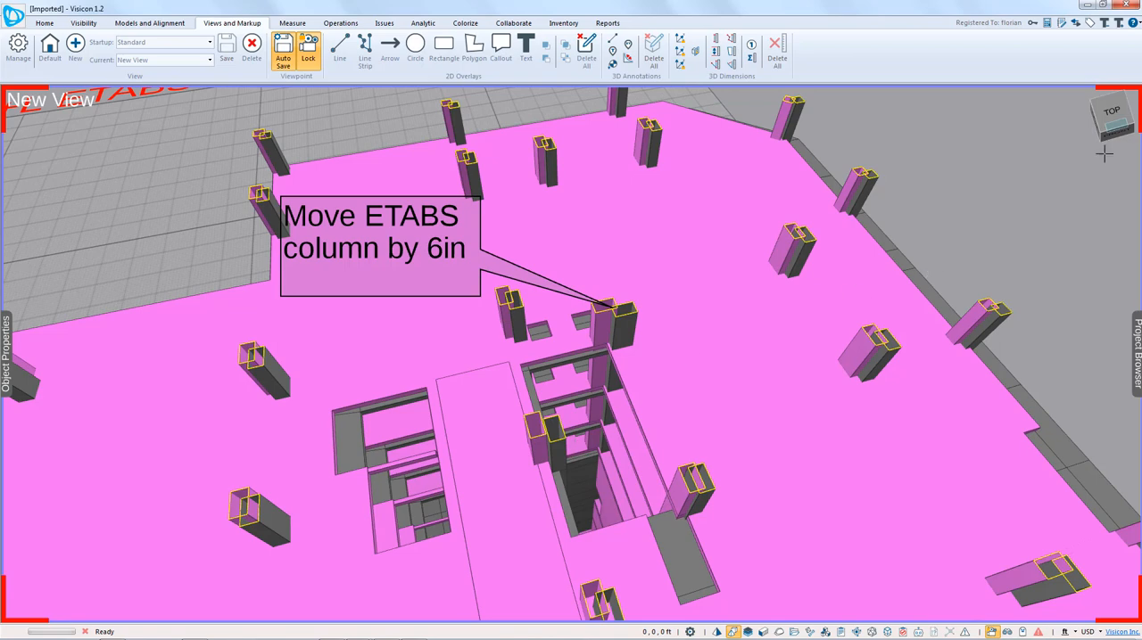
# Return to the Default view from the Project Browser views list and select the slab
pyautogui.click(1136, 352)
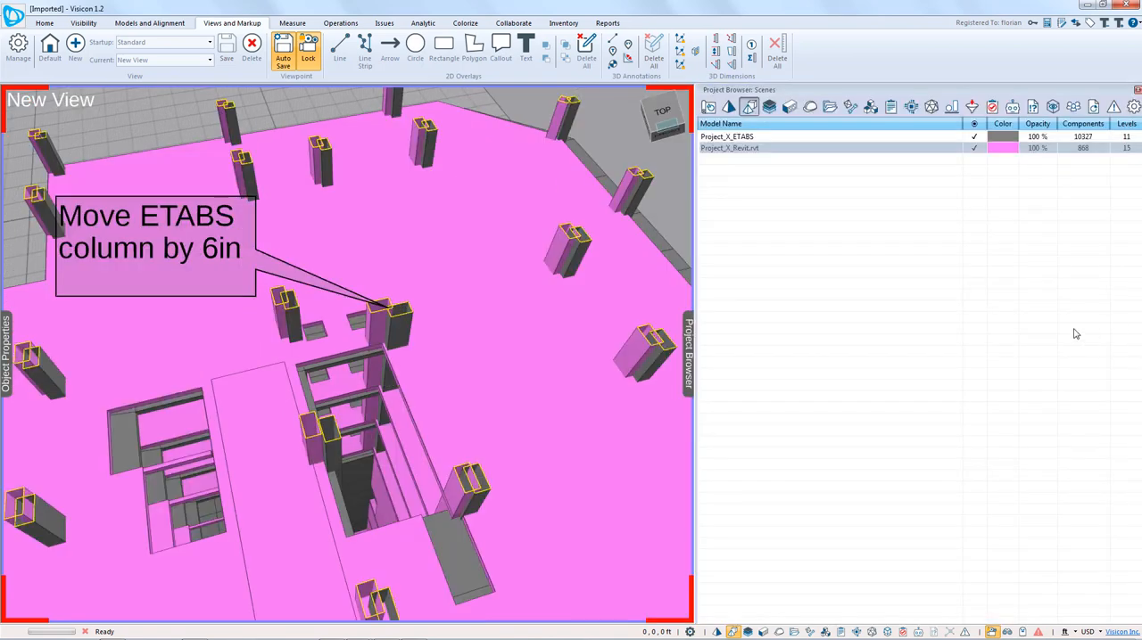
pyautogui.moveTo(922, 305)
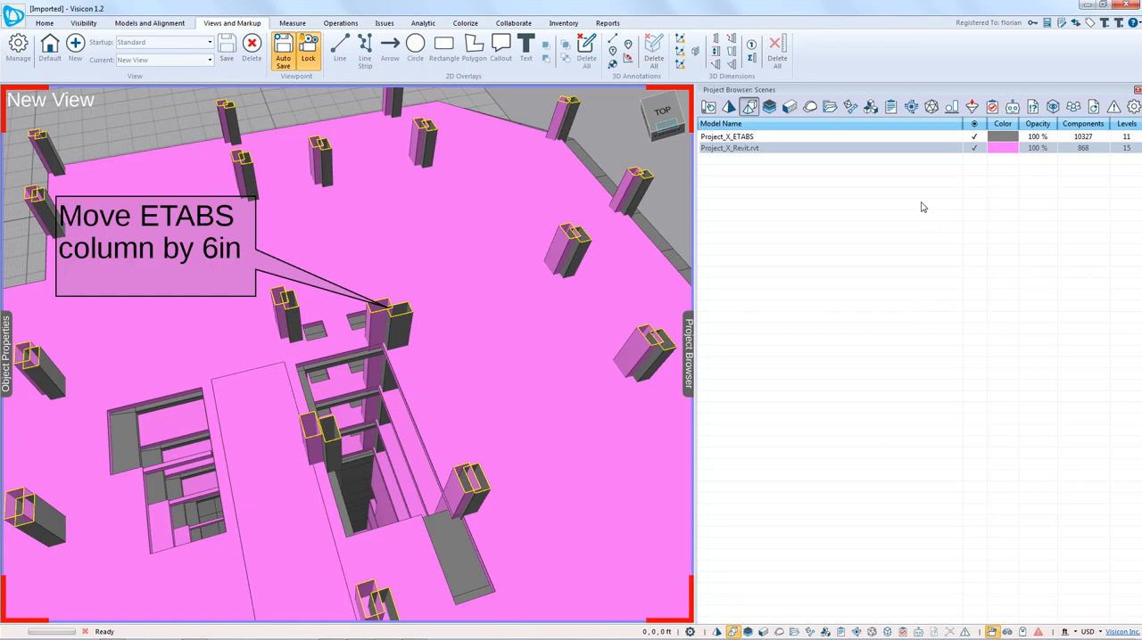
pyautogui.moveTo(904, 200)
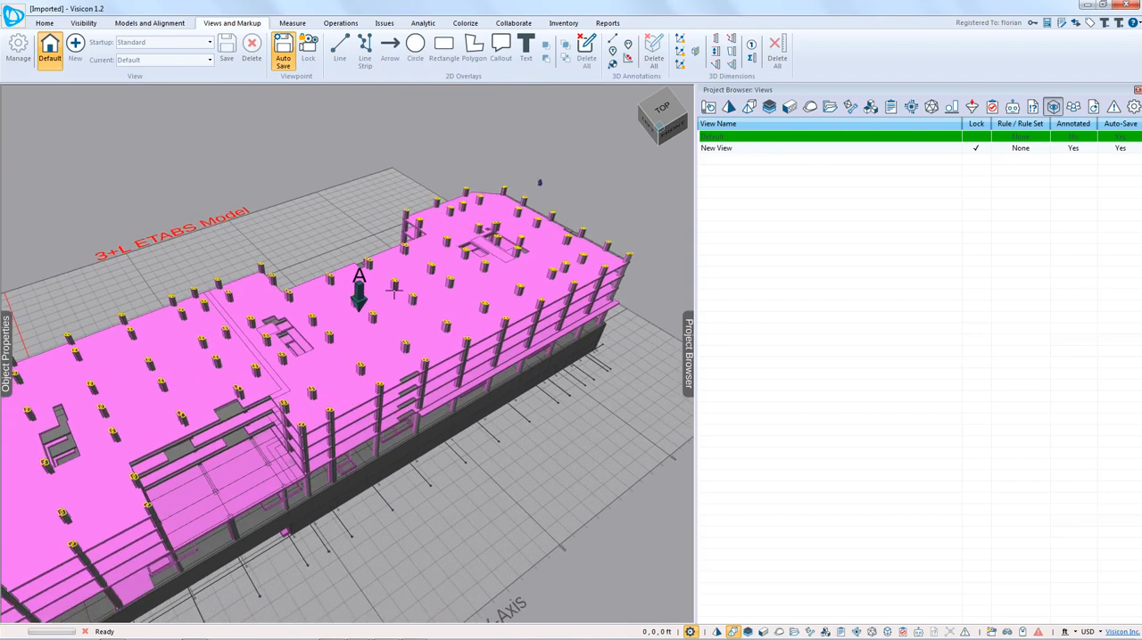
pyautogui.click(426, 350)
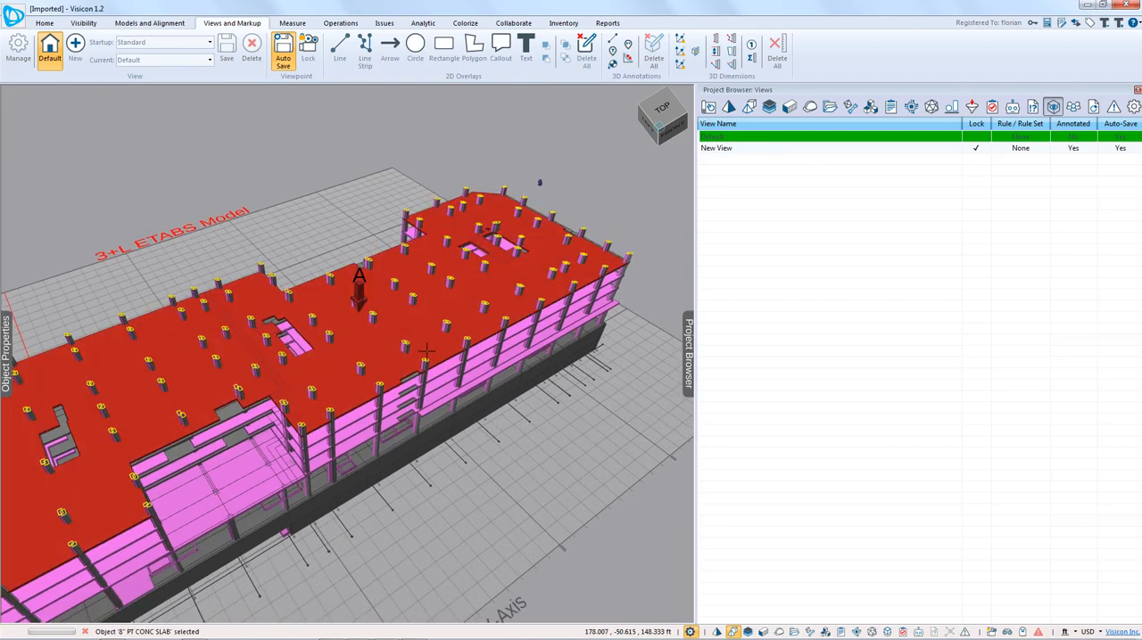